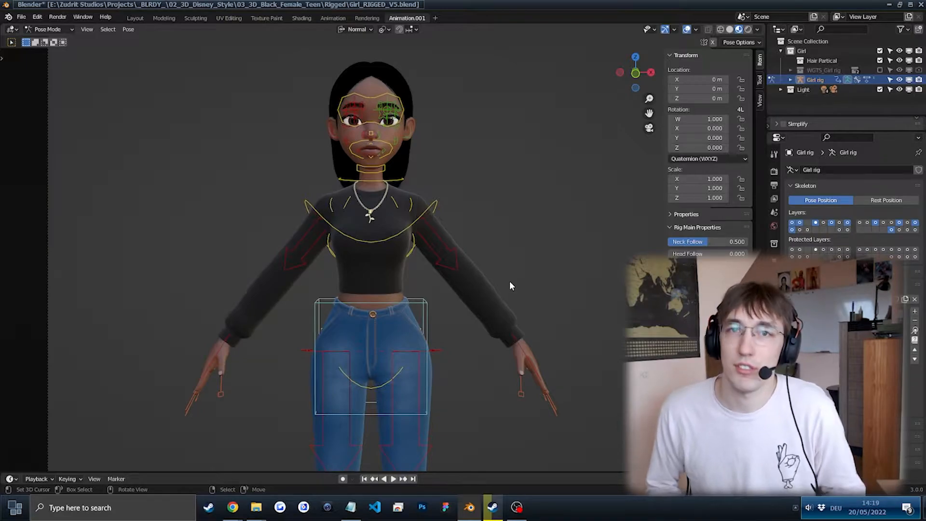
# Step: Grab and reposition the girl's rig (G) so she leaves the default T-pose
pyautogui.press('g')
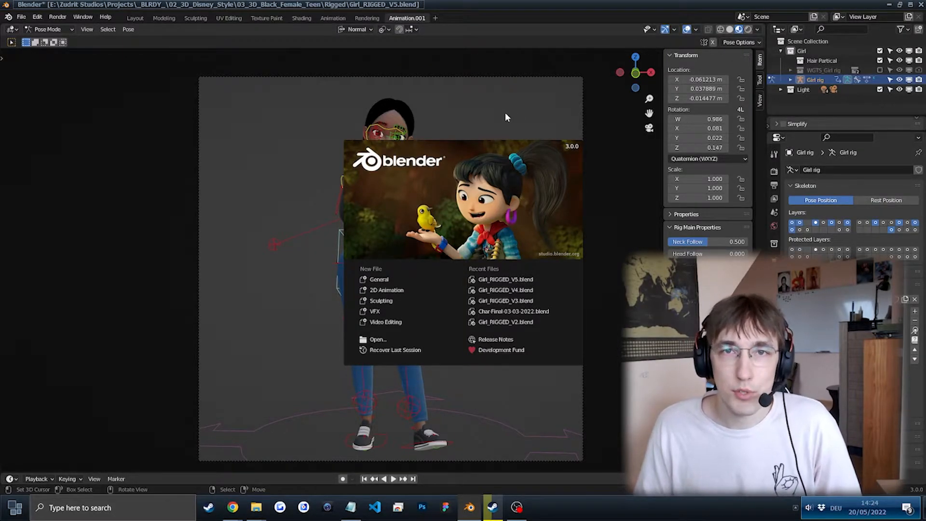
pyautogui.moveTo(306, 97)
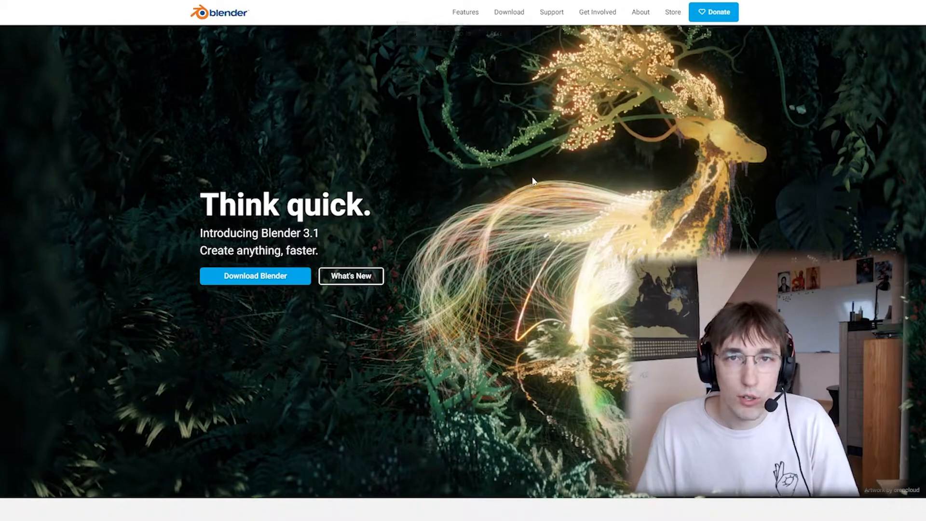
pyautogui.click(508, 12)
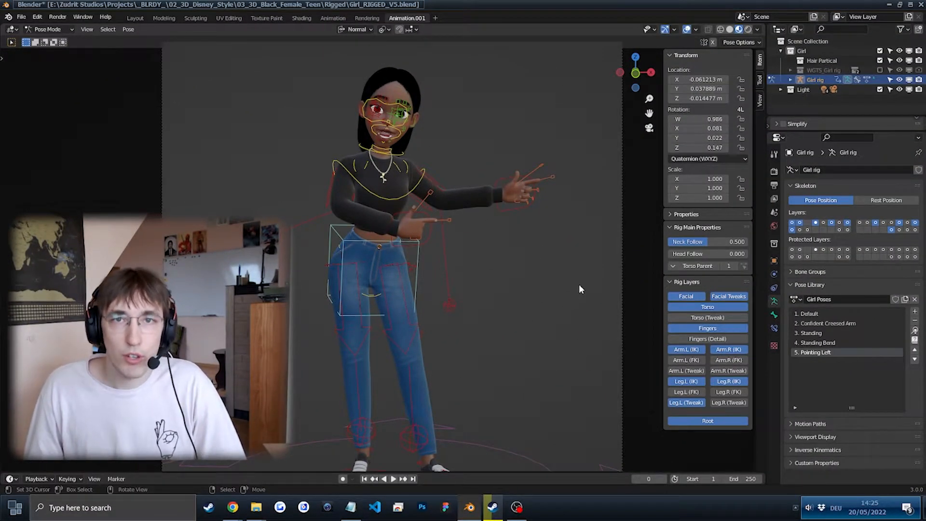
pyautogui.moveTo(569, 277)
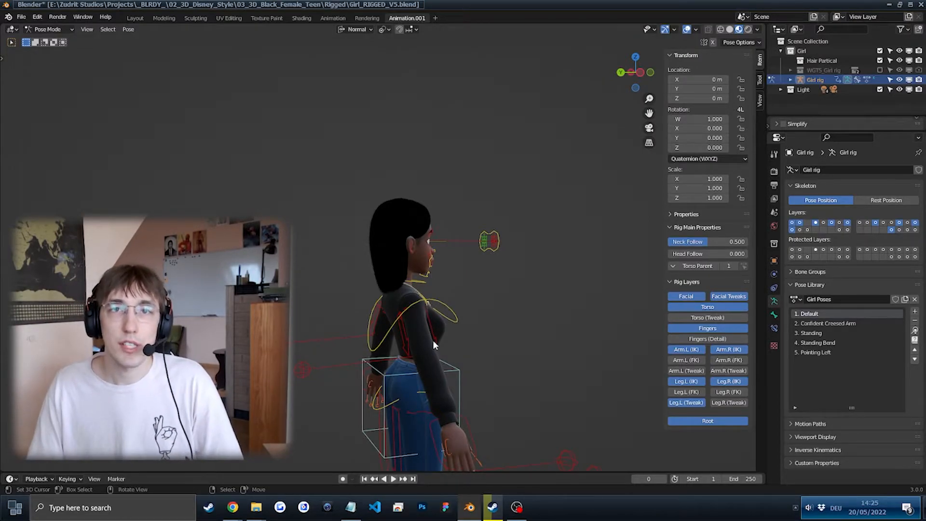
pyautogui.moveTo(467, 343)
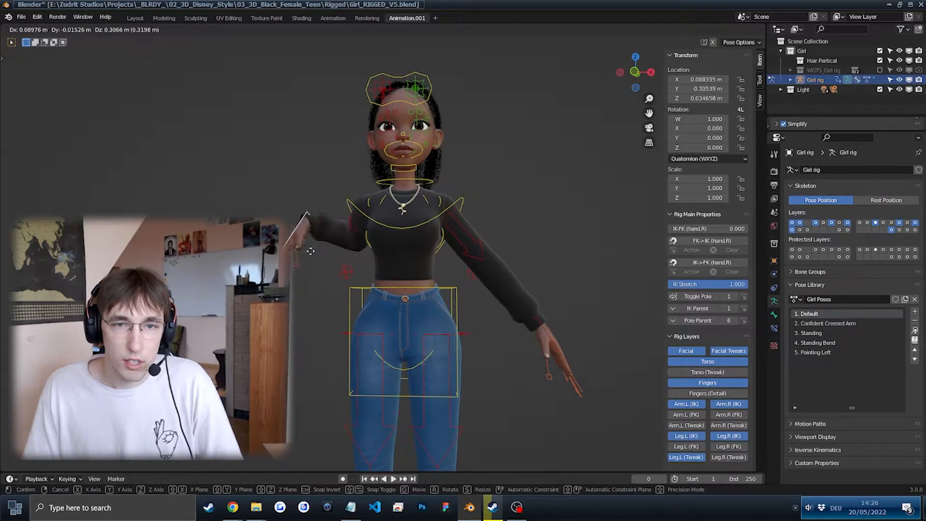
# Step: Lift the hand.R IK control up beside her head and rotate it into a wave
pyautogui.moveTo(414, 236); pyautogui.dragTo(437, 264)
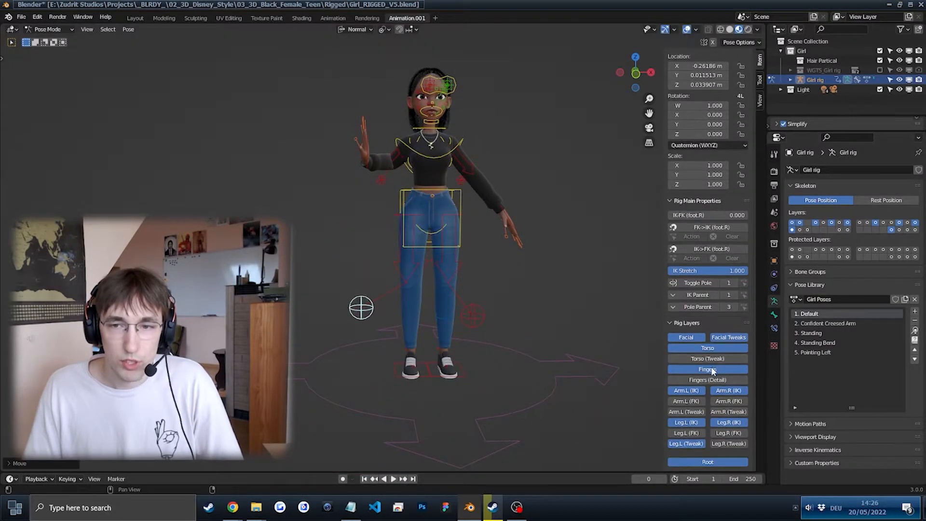
pyautogui.click(707, 369)
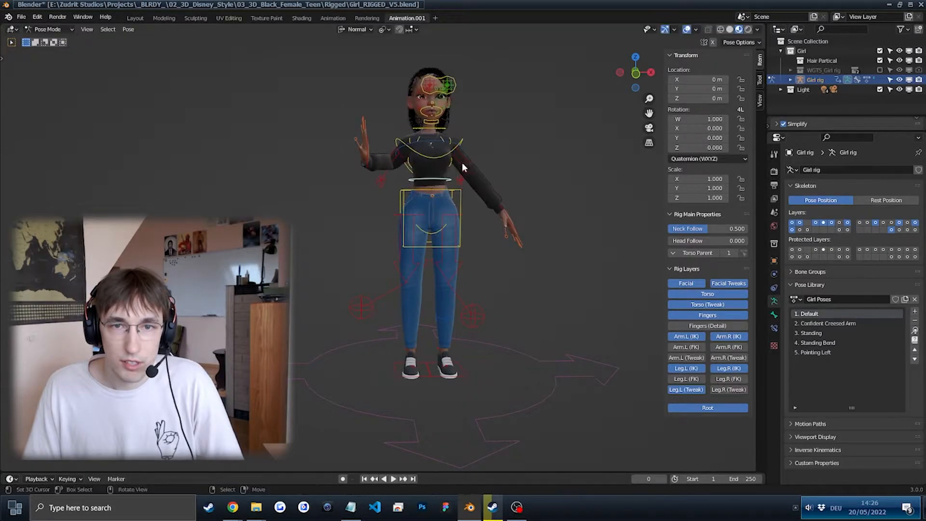
pyautogui.press('r')
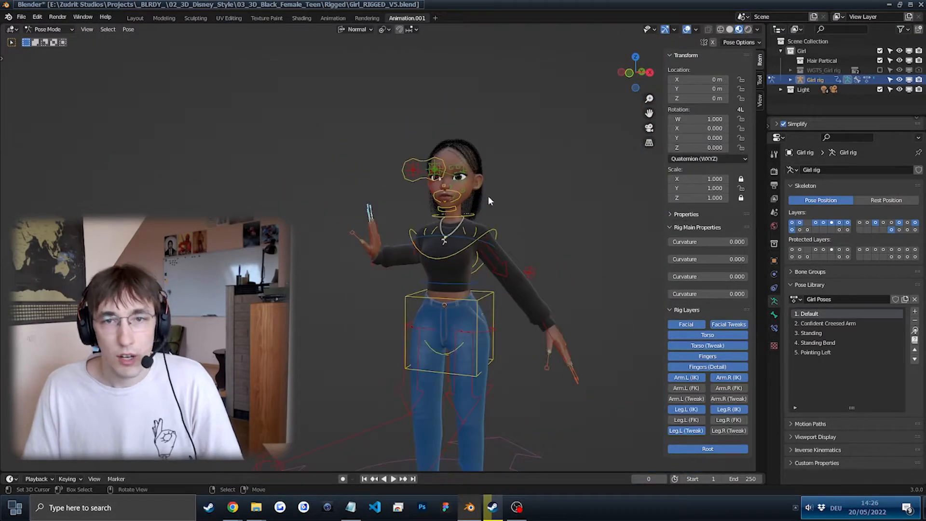
pyautogui.moveTo(510, 196)
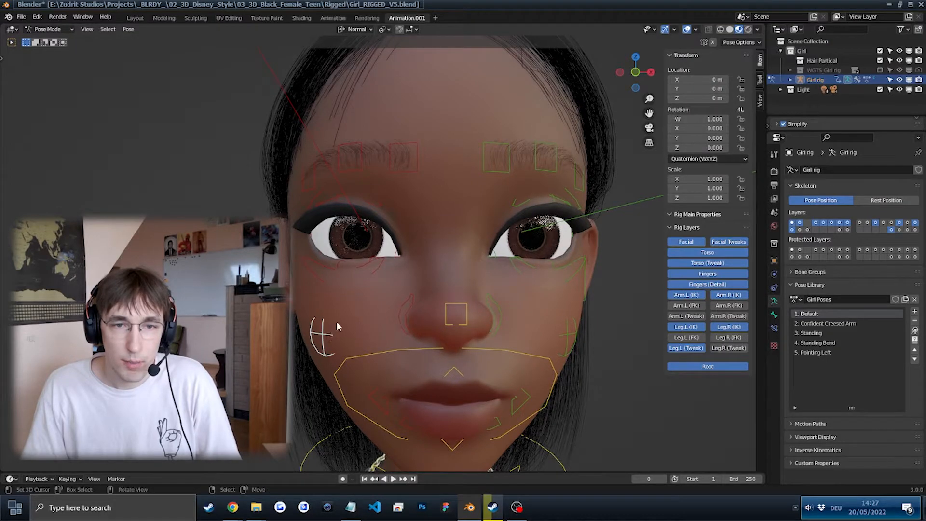
# Step: Undo the raised-hand wave, returning the girl rig to its default T-pose
pyautogui.press('s')
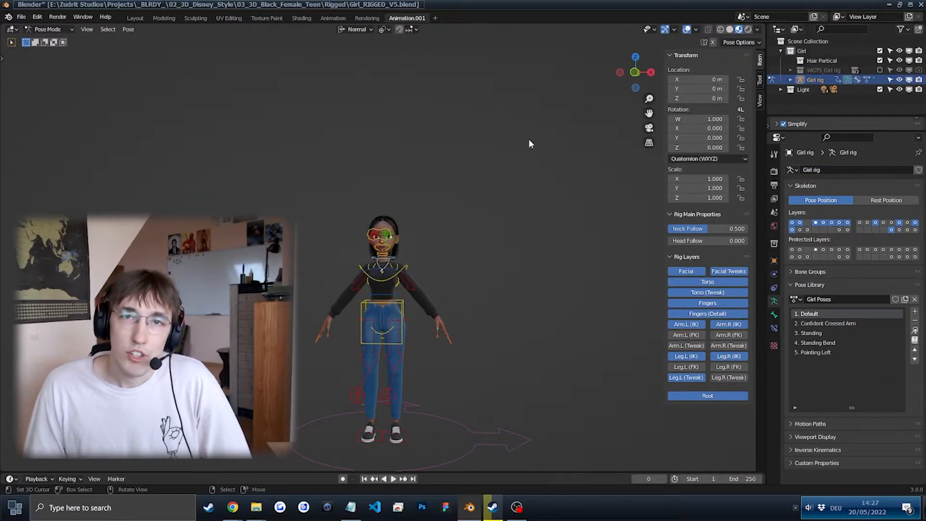
pyautogui.moveTo(505, 169)
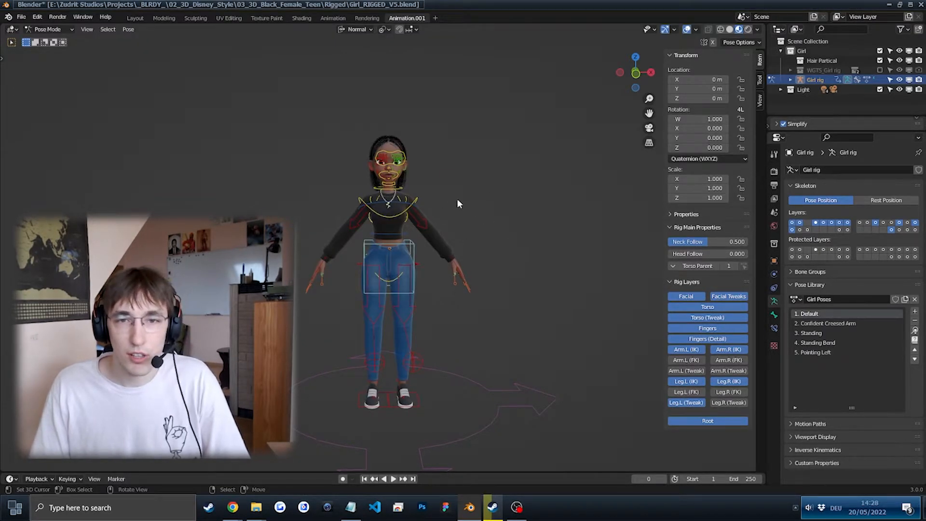
pyautogui.moveTo(414, 123)
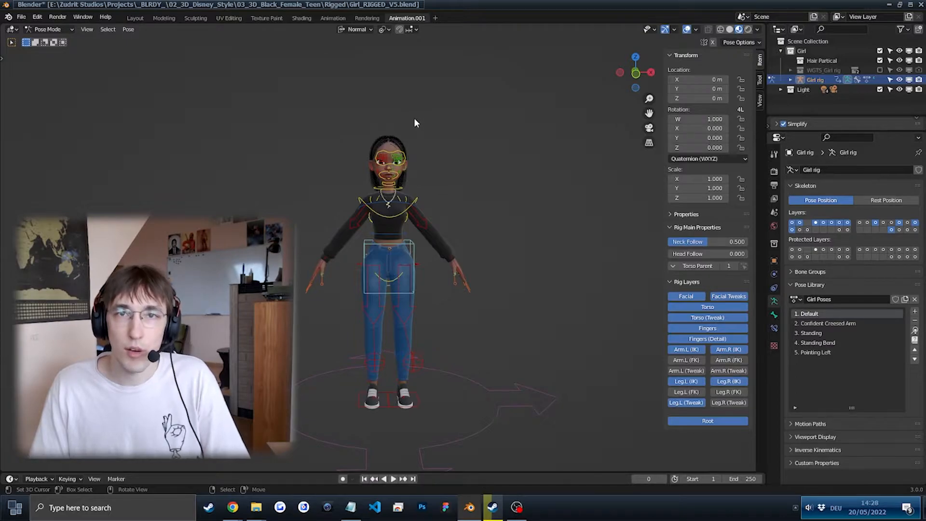
pyautogui.click(827, 323)
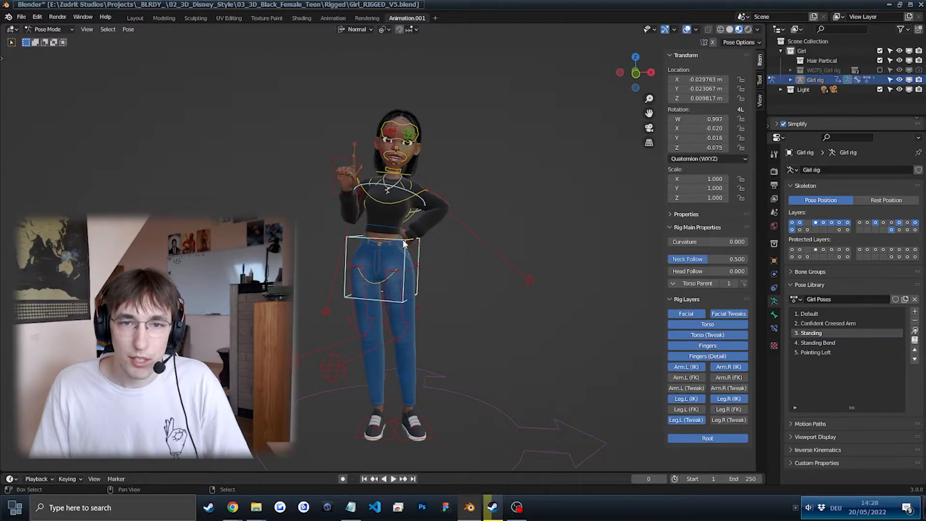
pyautogui.click(817, 342)
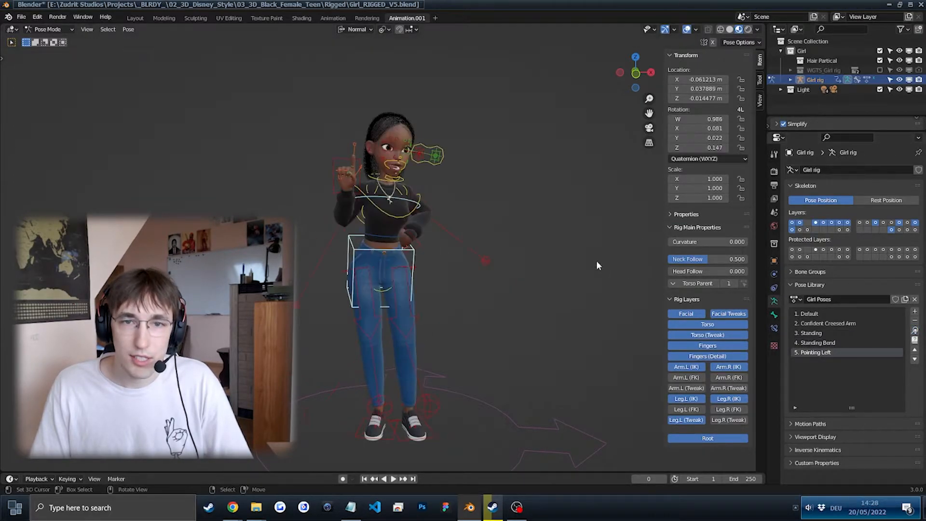
pyautogui.moveTo(447, 254)
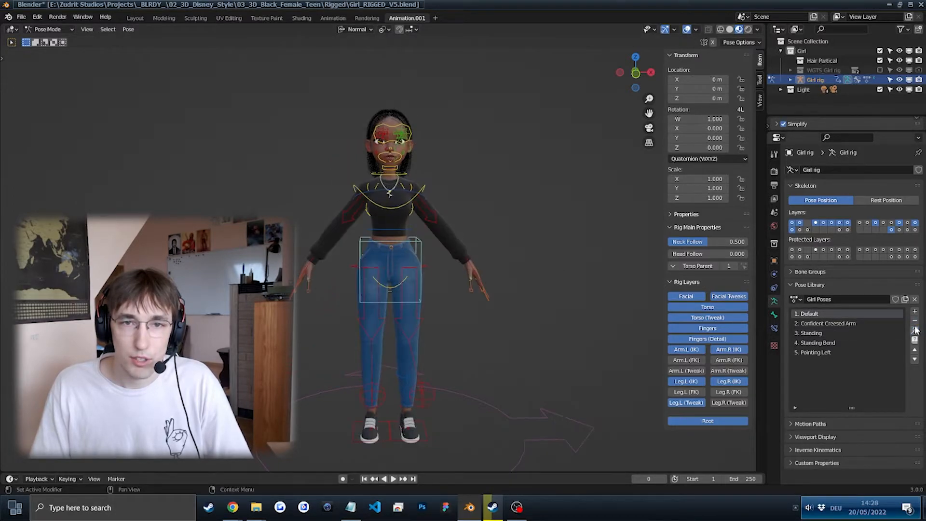
# Step: Apply the '2. Confident Creased Arm' entry from the Pose Library
pyautogui.click(827, 323)
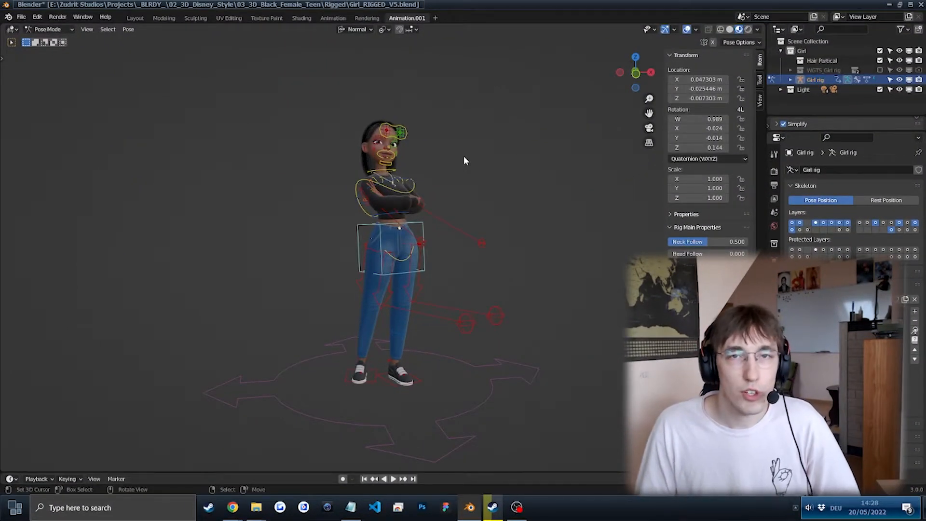
pyautogui.moveTo(472, 127)
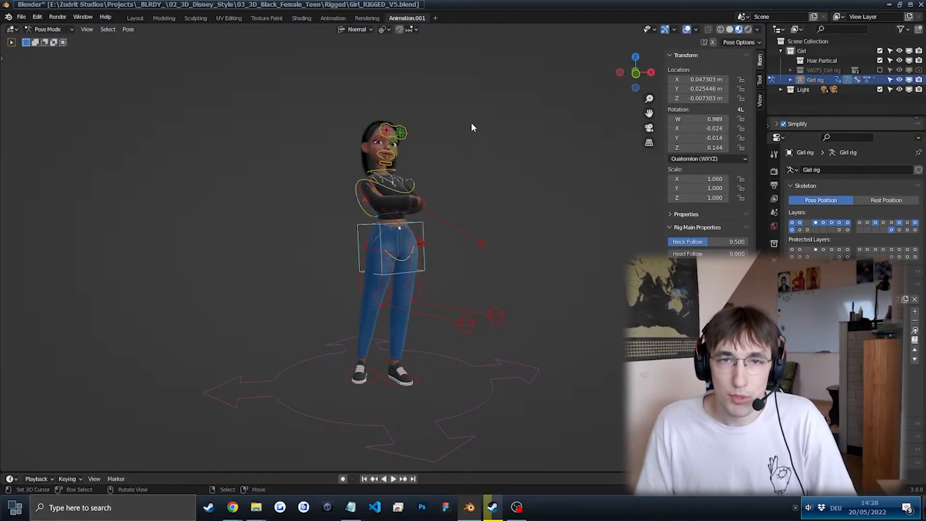
pyautogui.moveTo(58, 16)
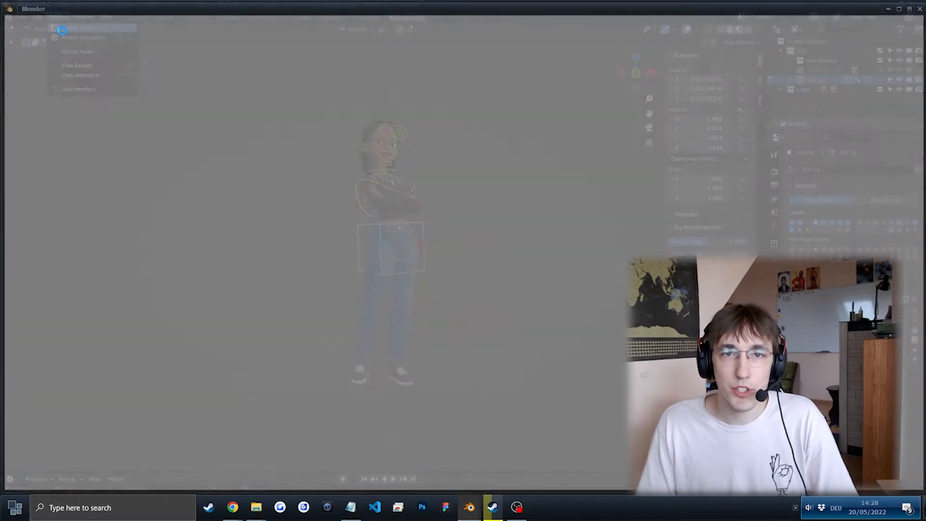
# Step: Render the current frame of the crossed-arms girl with Render Image
pyautogui.click(83, 28)
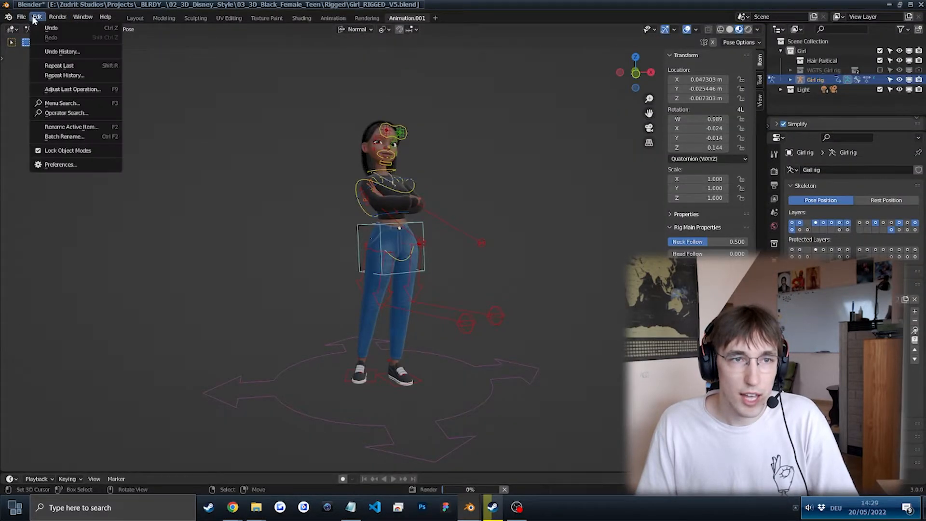
# Step: Review the Cycles CUDA render devices in Preferences > System, then close Preferences
pyautogui.click(61, 164)
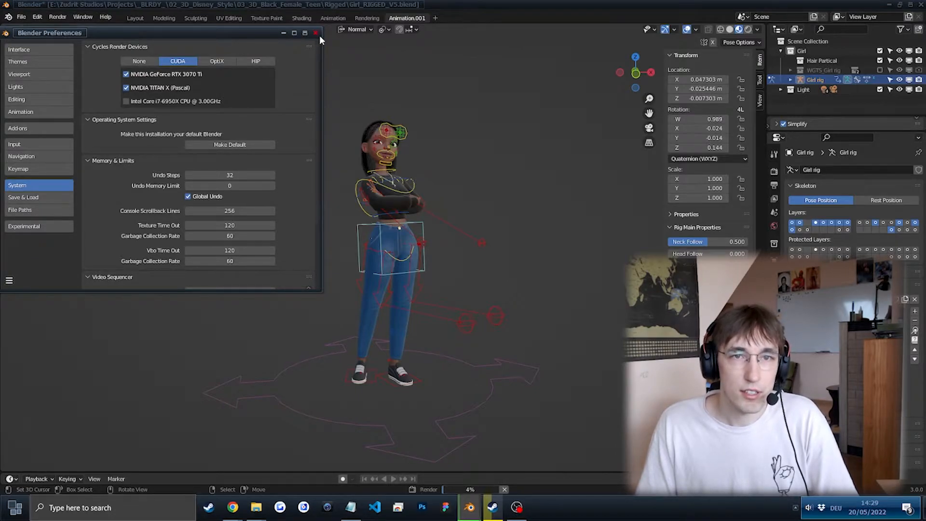
pyautogui.click(315, 33)
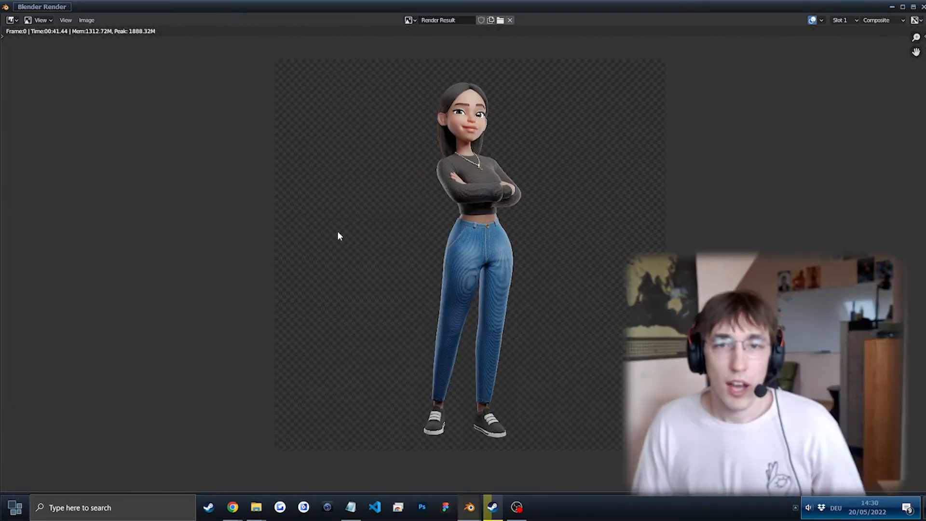
pyautogui.moveTo(147, 57)
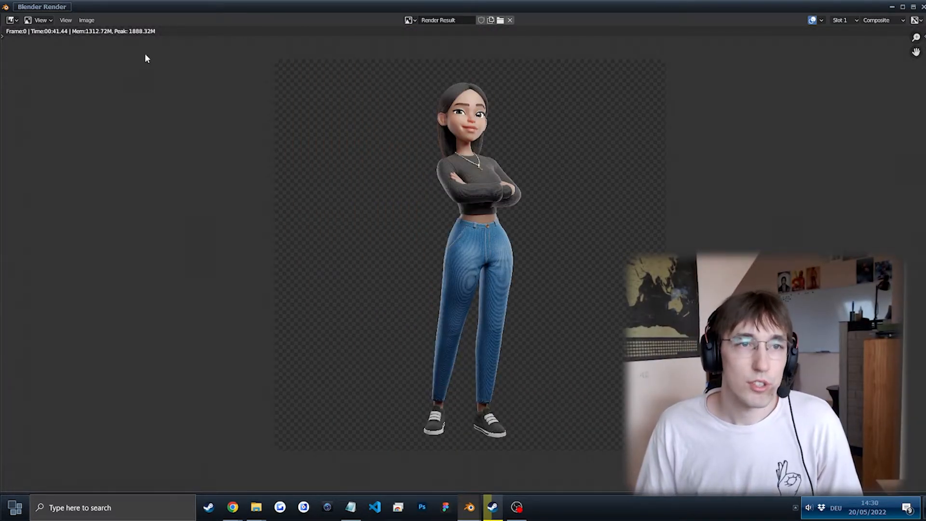
# Step: Save the transparent-background render to a file via Image > Save As
pyautogui.click(86, 19)
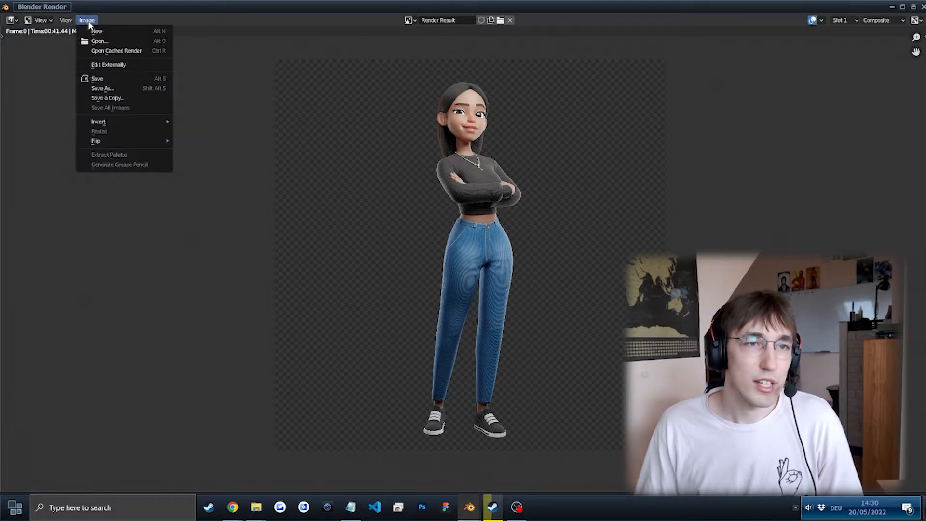
pyautogui.click(102, 88)
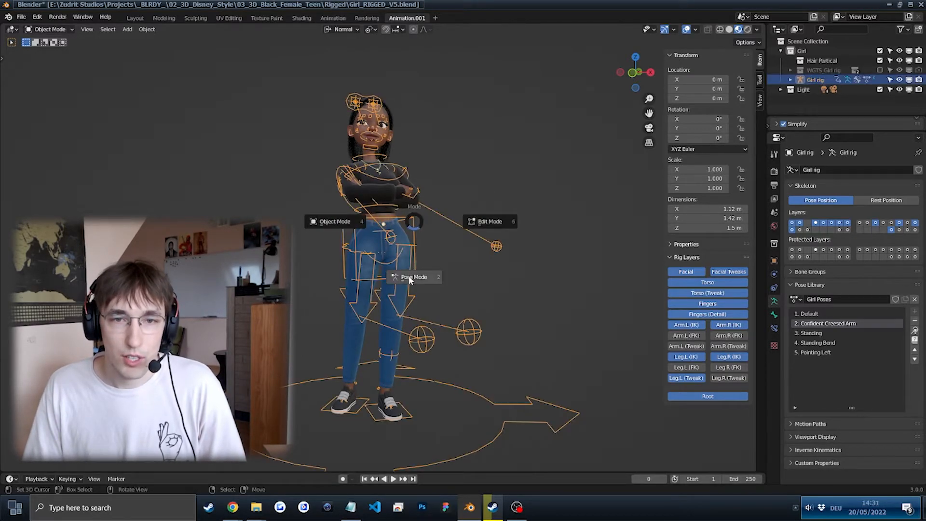
# Step: Enter Pose Mode and shape a wave with one hand raised, the other lowered
pyautogui.click(413, 277)
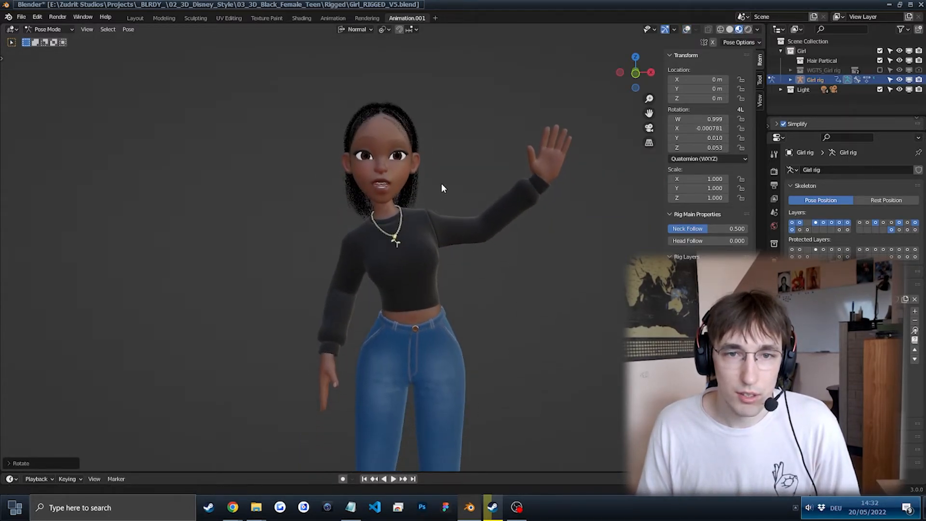
pyautogui.scroll(-3)
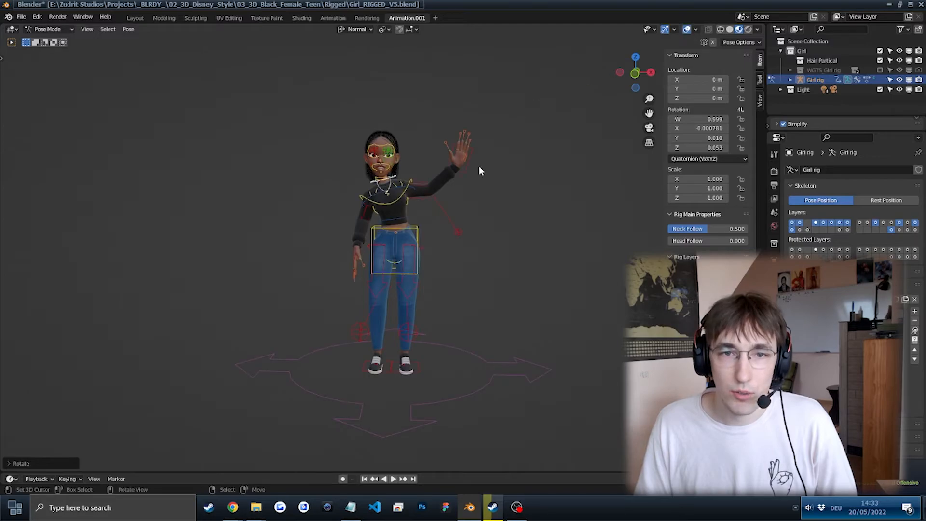
pyautogui.moveTo(494, 219)
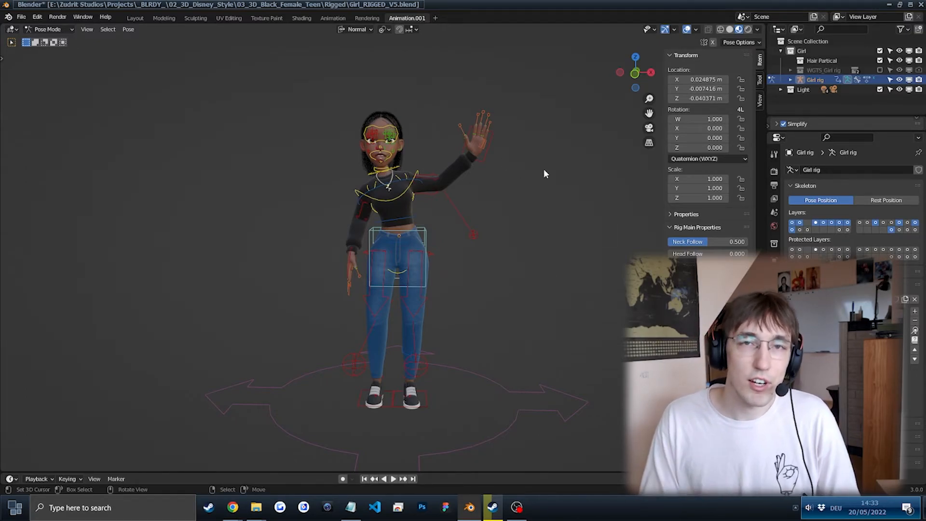
pyautogui.moveTo(592, 160)
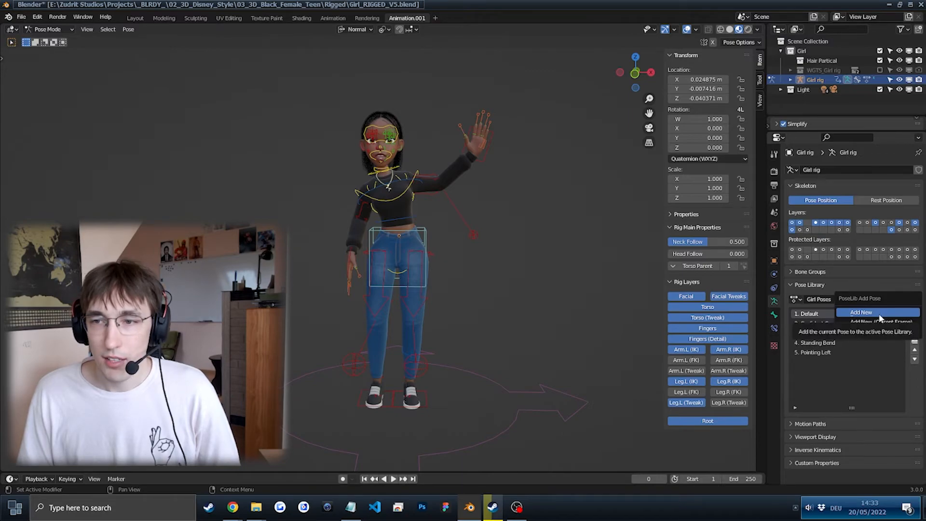
# Step: Add the current pose to the Girl Poses library and name it 'Waving Pose'
pyautogui.click(860, 312)
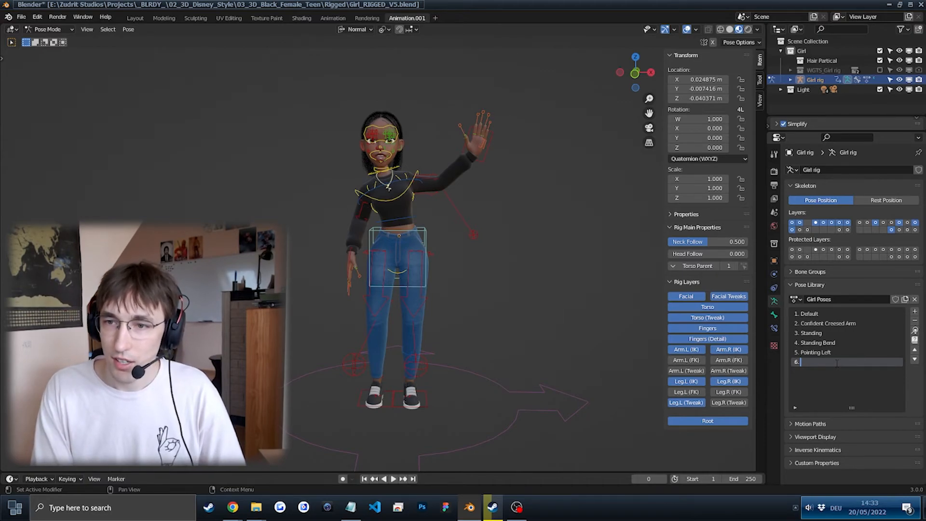
pyautogui.write('Wavu')
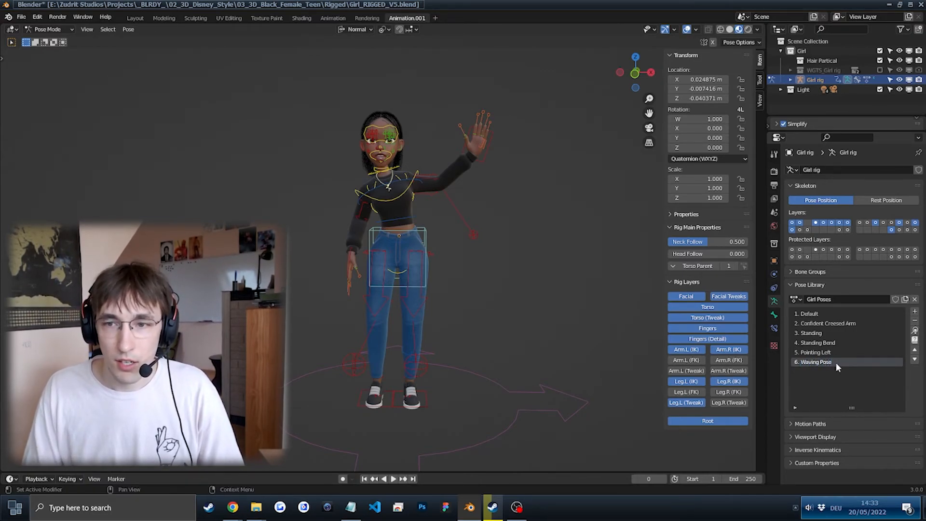
pyautogui.click(826, 323)
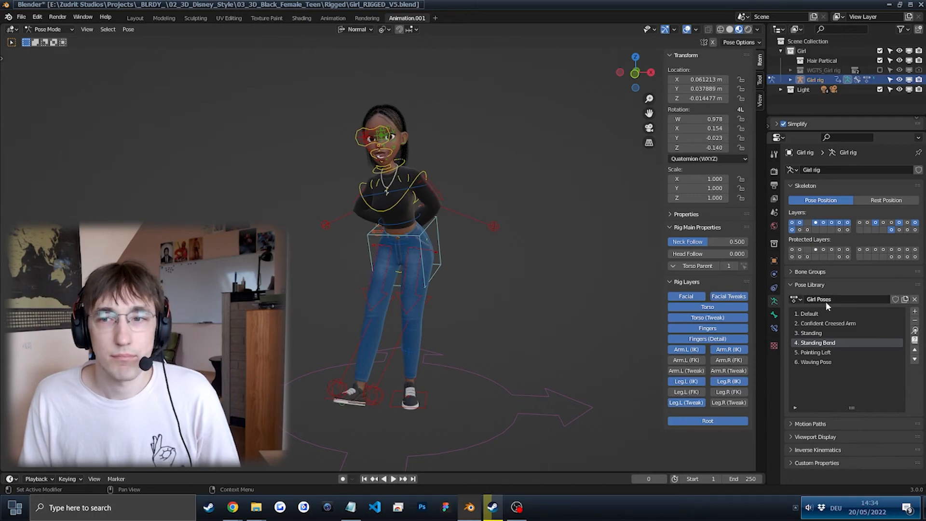
# Step: Reapply the new 'Waving Pose' library entry to the girl after Standing Bend
pyautogui.click(817, 361)
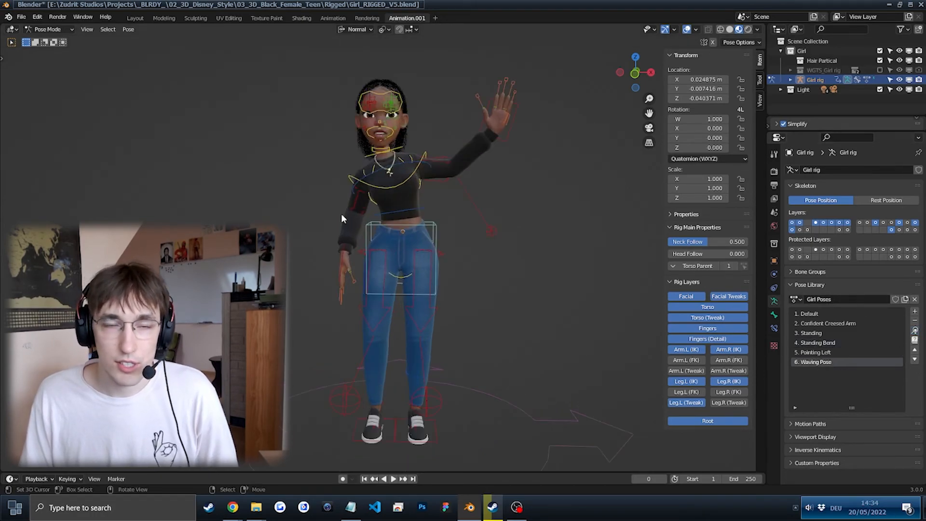